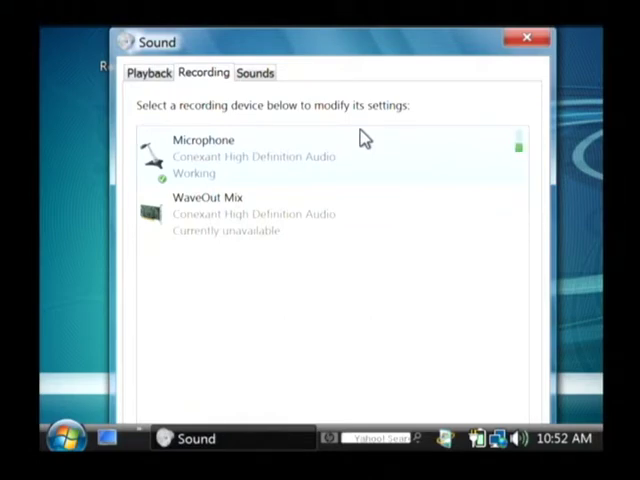
mouse_move(510, 147)
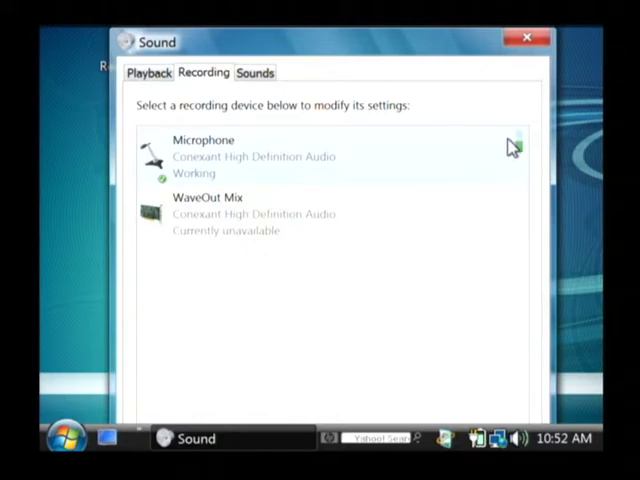
mouse_move(512, 152)
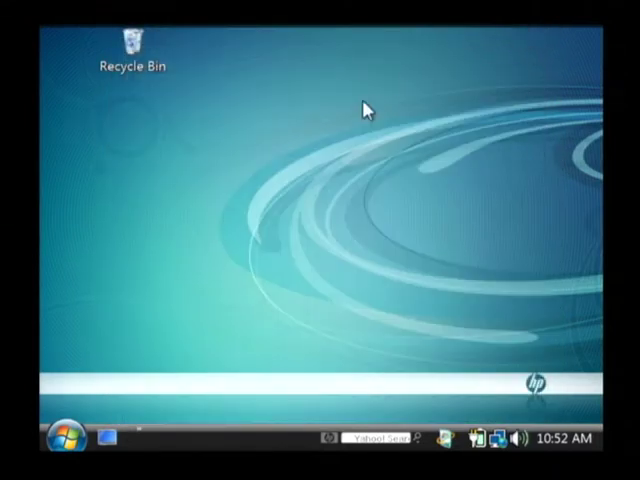
mouse_move(137, 297)
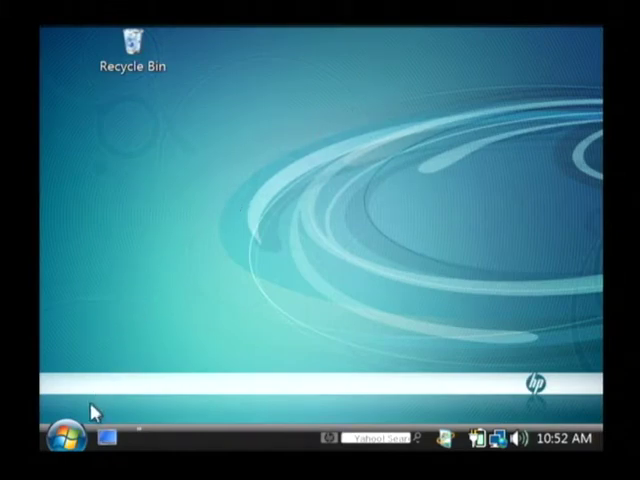
Search the Start menu for 'sound recorder' and launch Sound Recorder from the results.
click(62, 437)
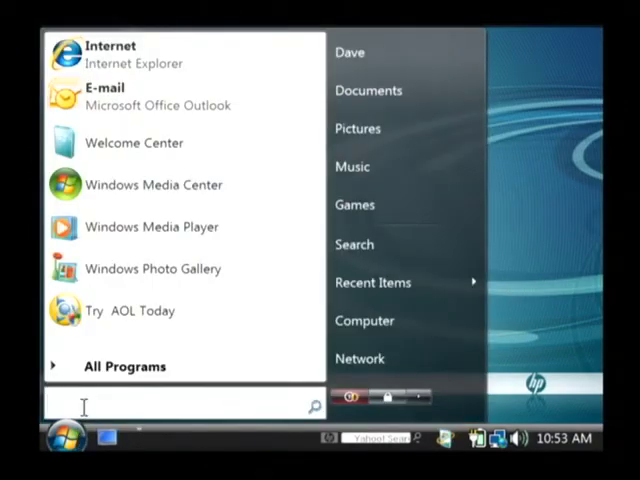
text(sound rec)
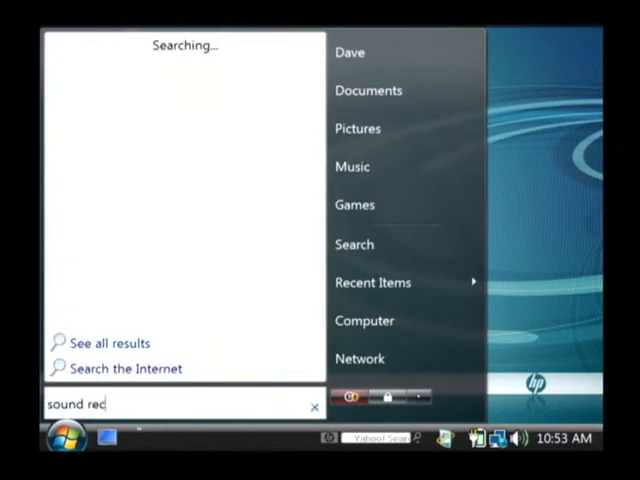
text(order)
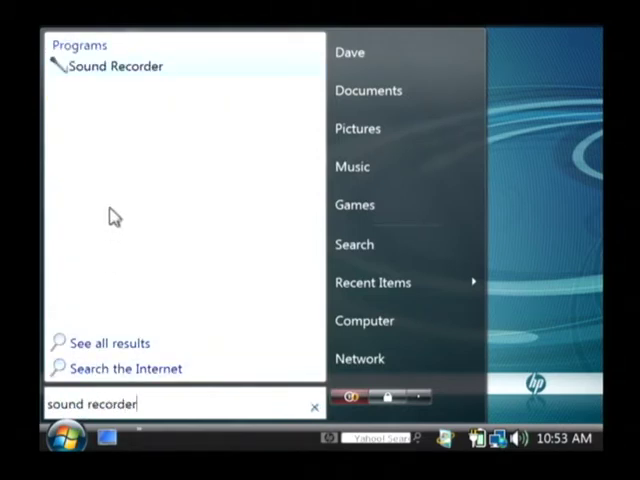
mouse_move(125, 85)
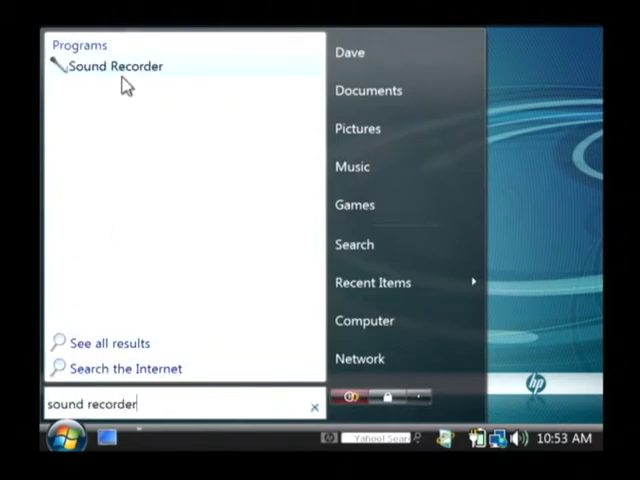
click(114, 65)
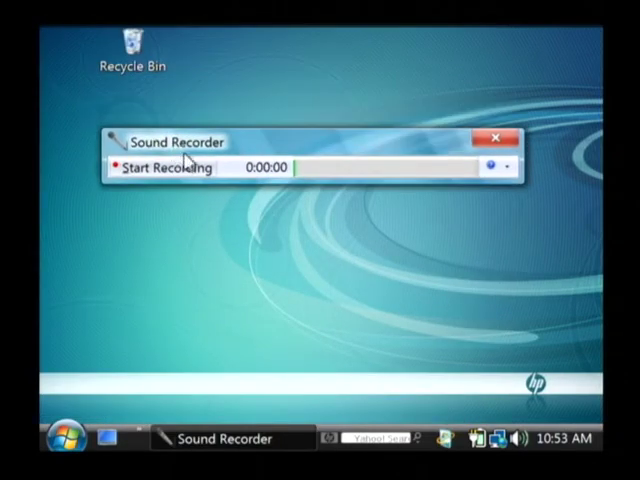
mouse_move(196, 204)
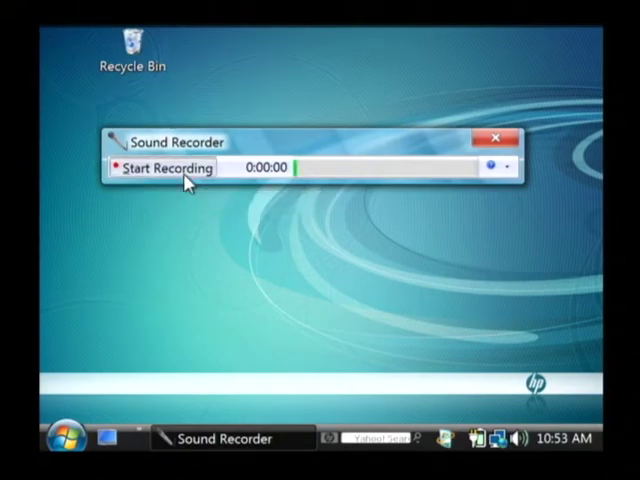
Record about six seconds, save it as 'radio', then open it from the desktop.
click(166, 167)
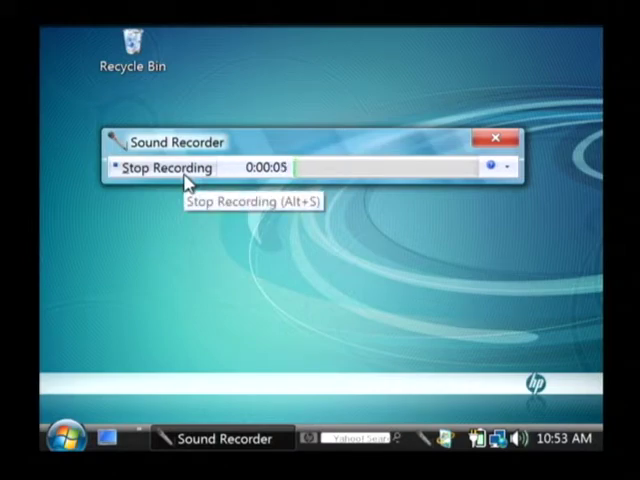
click(158, 167)
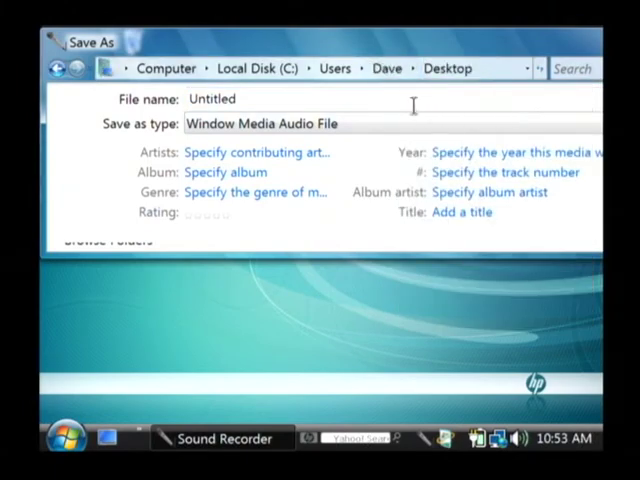
text(ra)
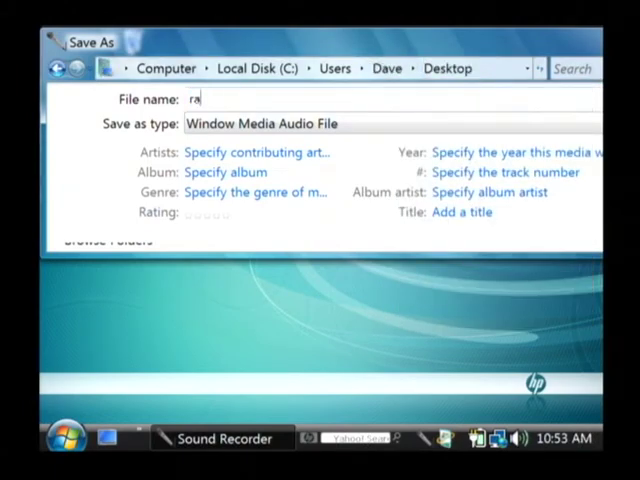
text(dio)
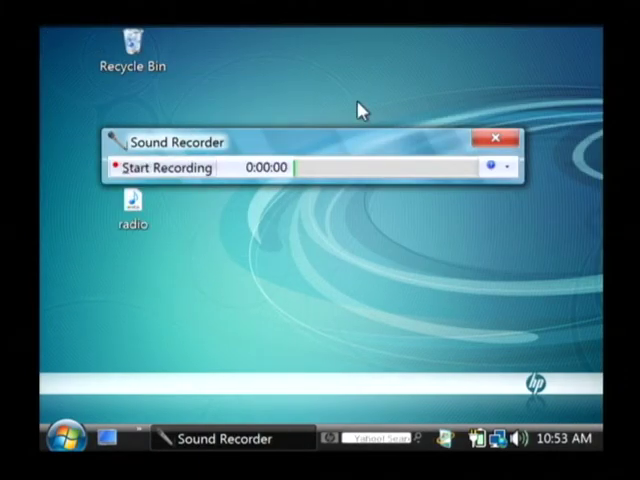
mouse_move(490, 138)
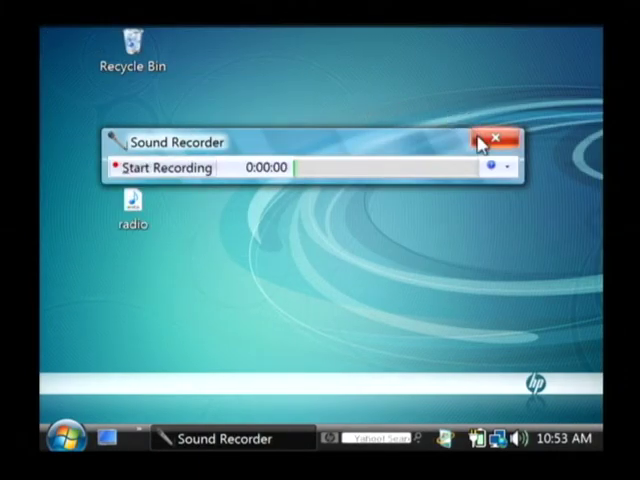
click(499, 139)
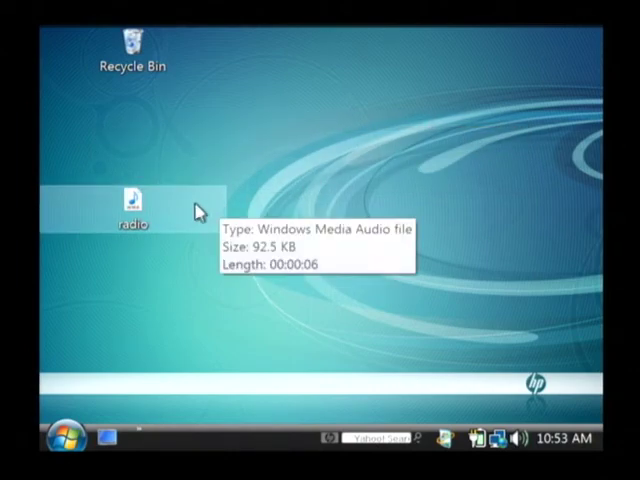
mouse_move(163, 215)
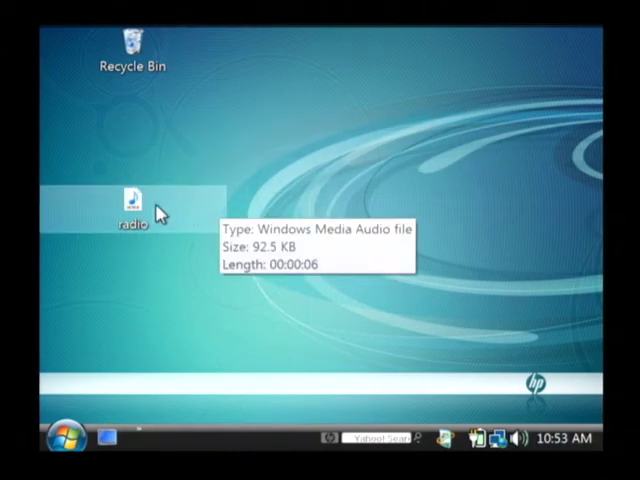
double_click(130, 195)
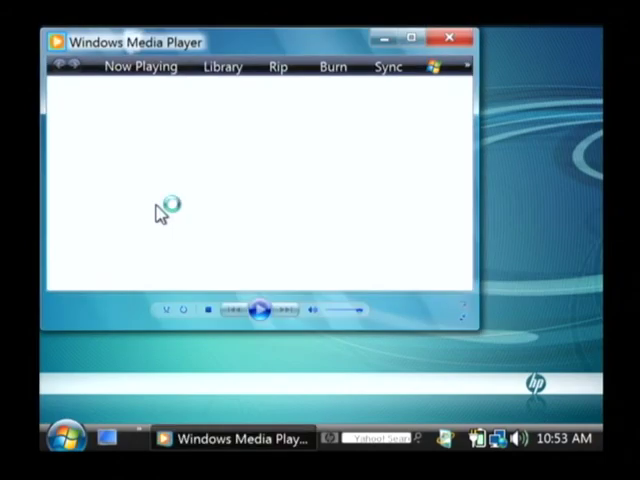